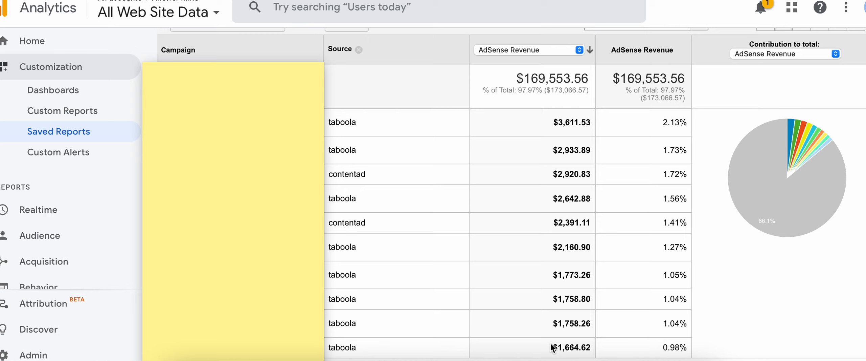
mouse_move(513, 279)
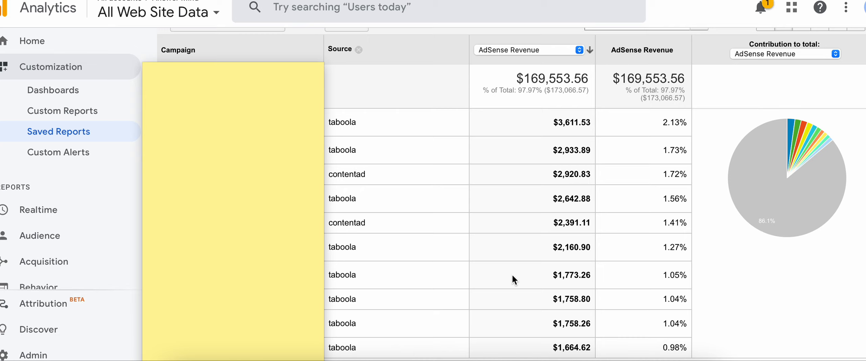
mouse_move(519, 140)
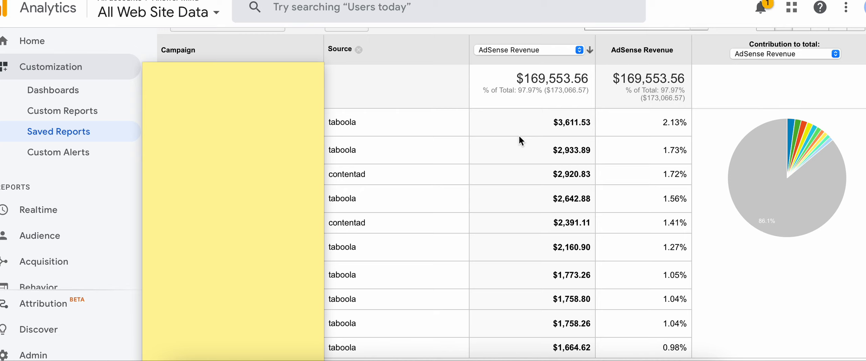
mouse_move(578, 115)
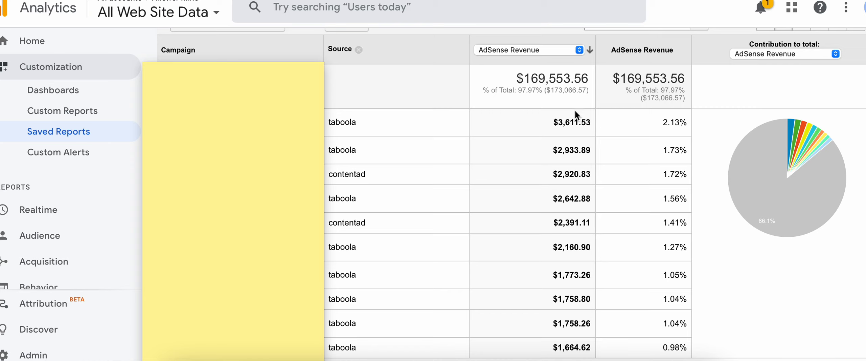
mouse_move(595, 118)
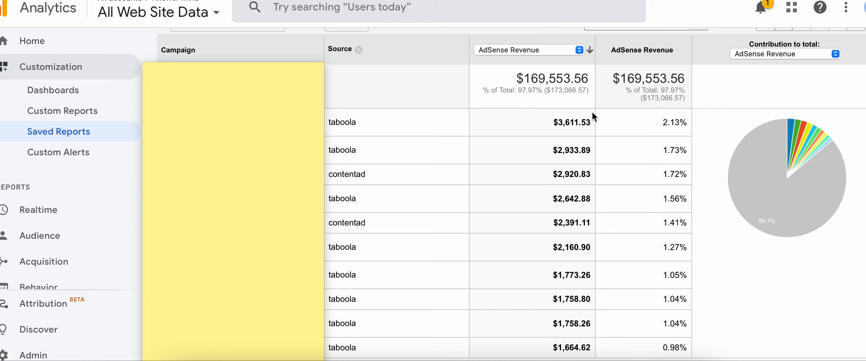